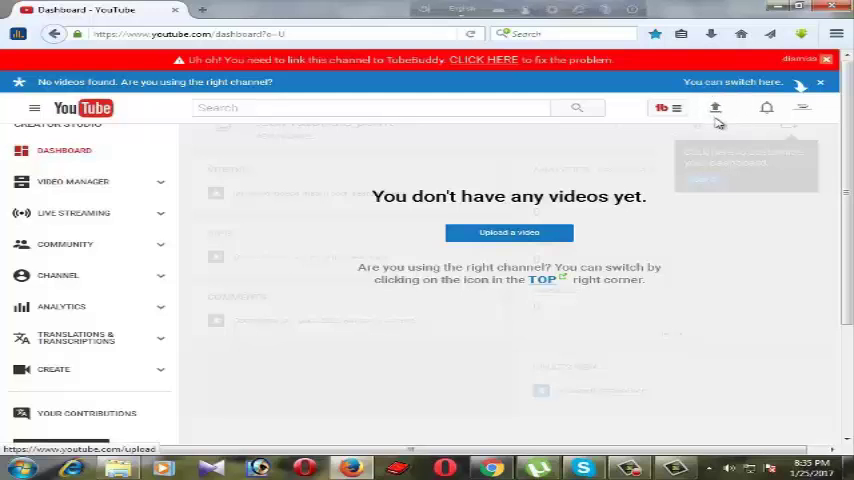
Open the upload page using the Upload arrow on the empty channel dashboard.
click(715, 108)
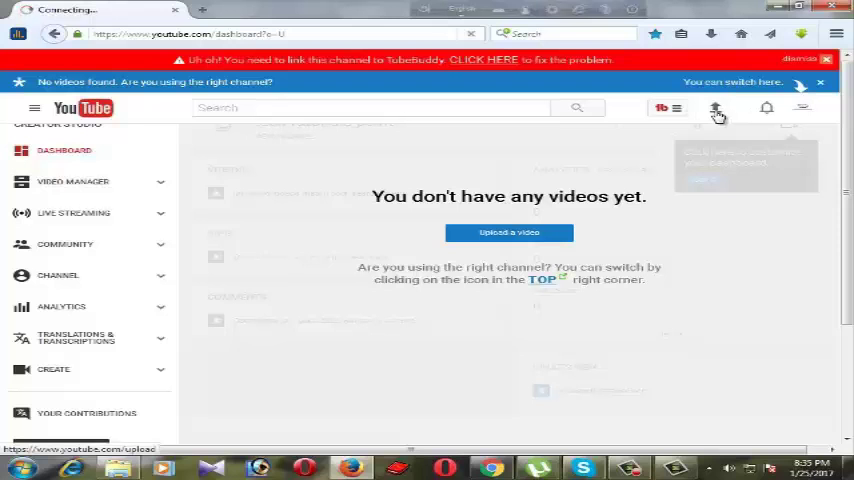
click(715, 107)
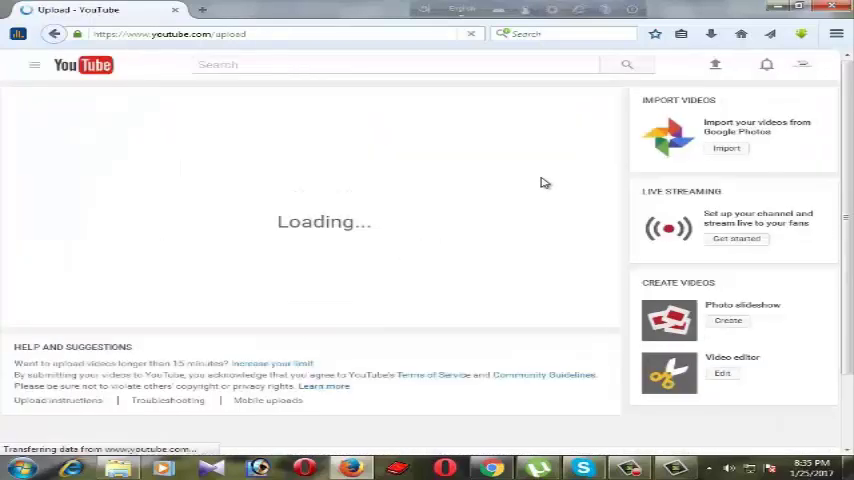
mouse_move(475, 207)
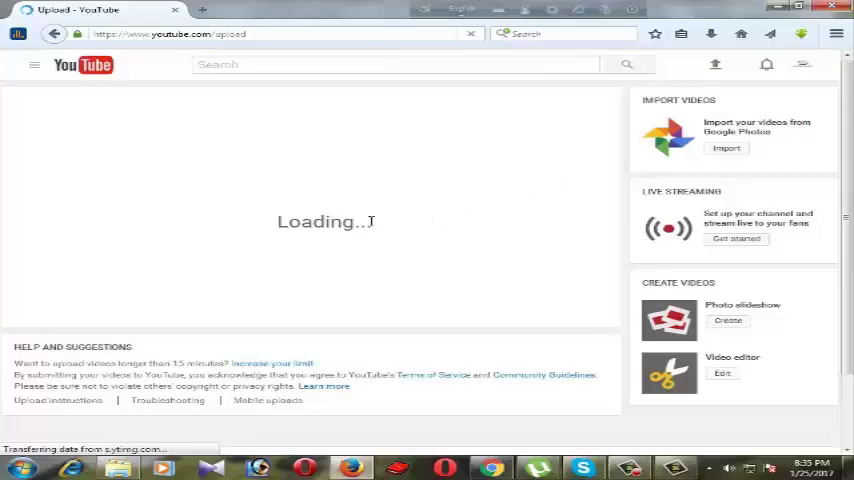
mouse_move(440, 240)
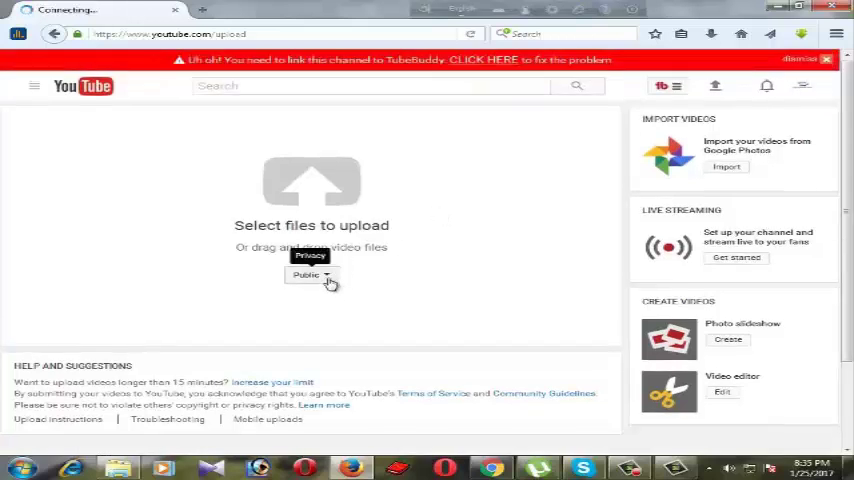
click(311, 275)
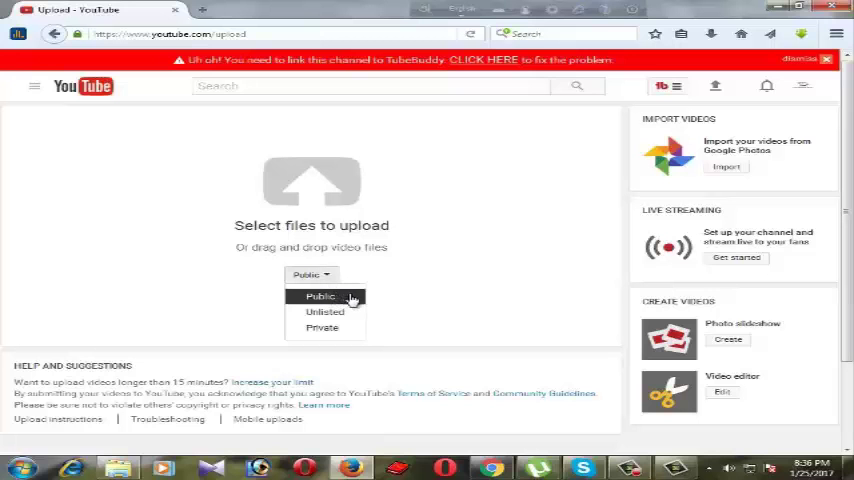
mouse_move(324, 311)
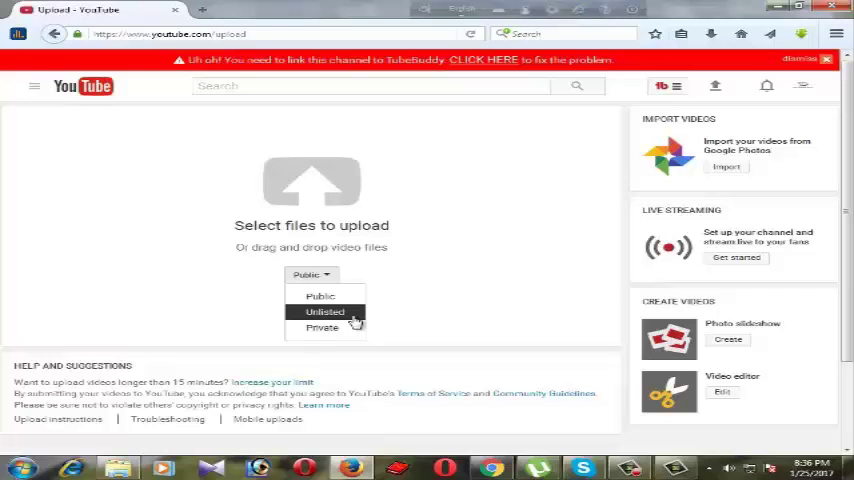
mouse_move(322, 328)
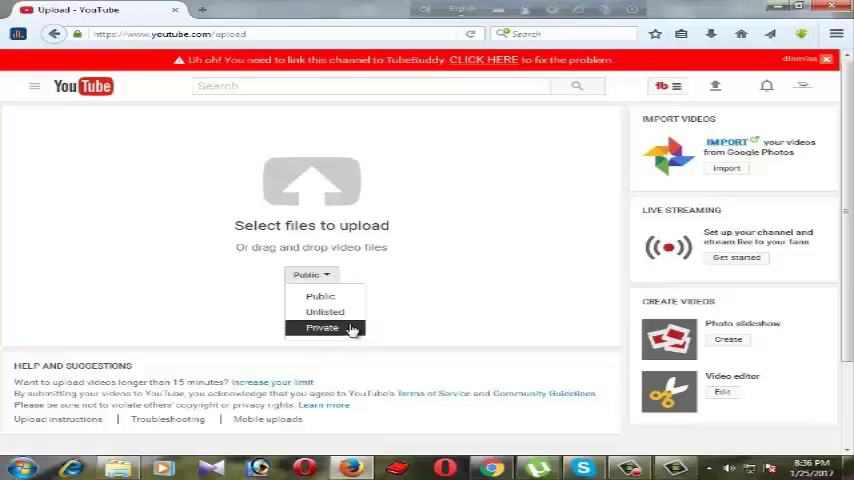
mouse_move(325, 312)
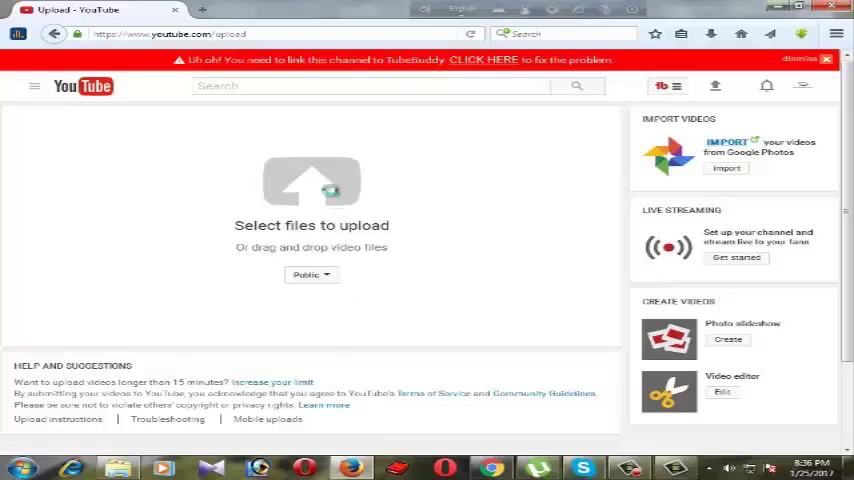
Choose 'tech intro and outro' from the yt intro outro folder in the file picker.
click(311, 185)
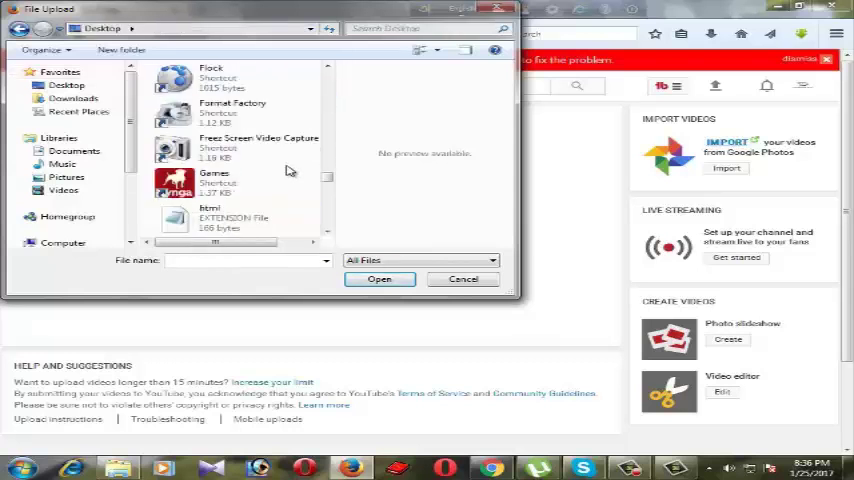
scroll(down, 3)
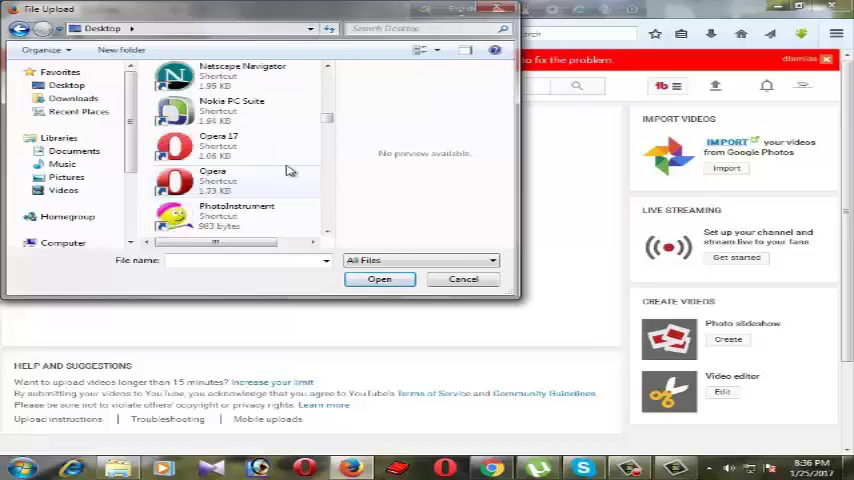
scroll(down, 3)
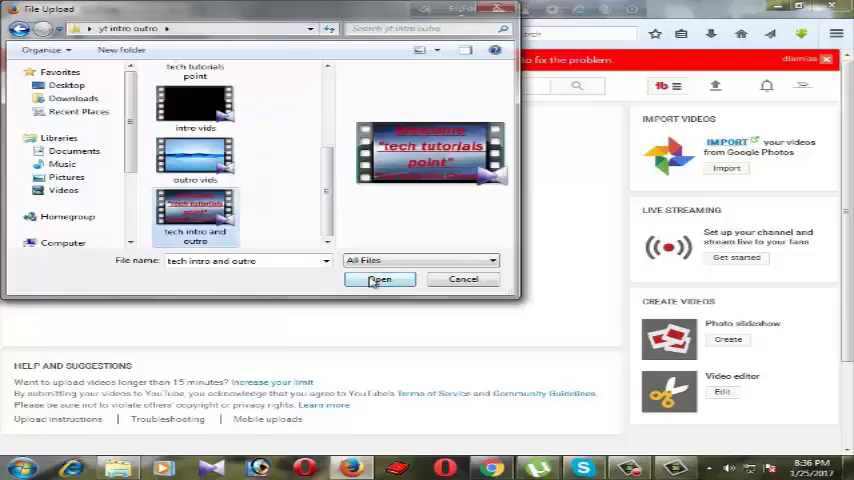
Upload the chosen video and title it 'tech intro and outro for youtube channel'.
click(380, 279)
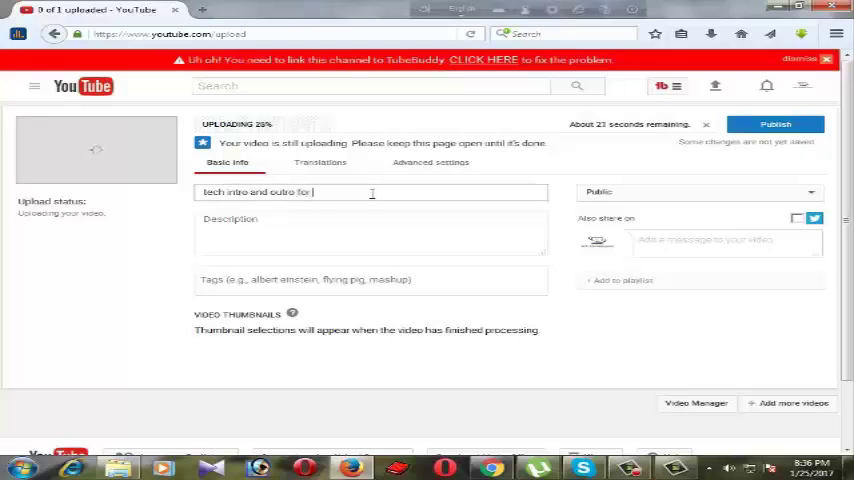
text(youtube)
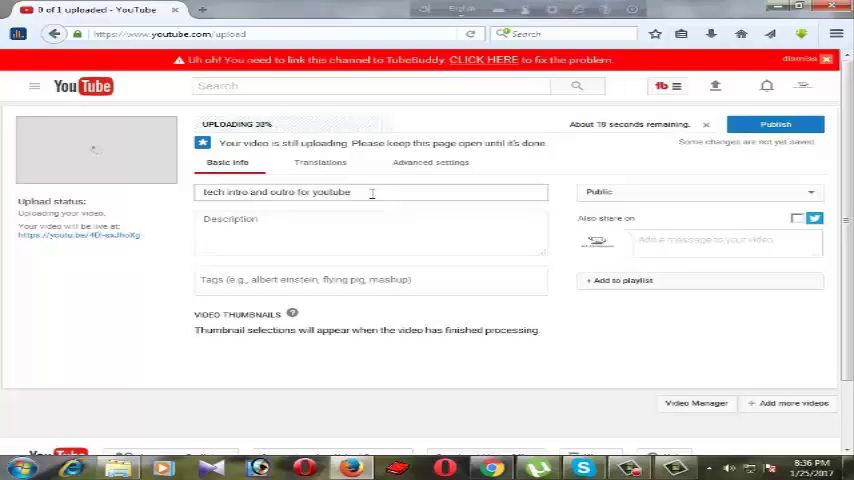
text(channel)
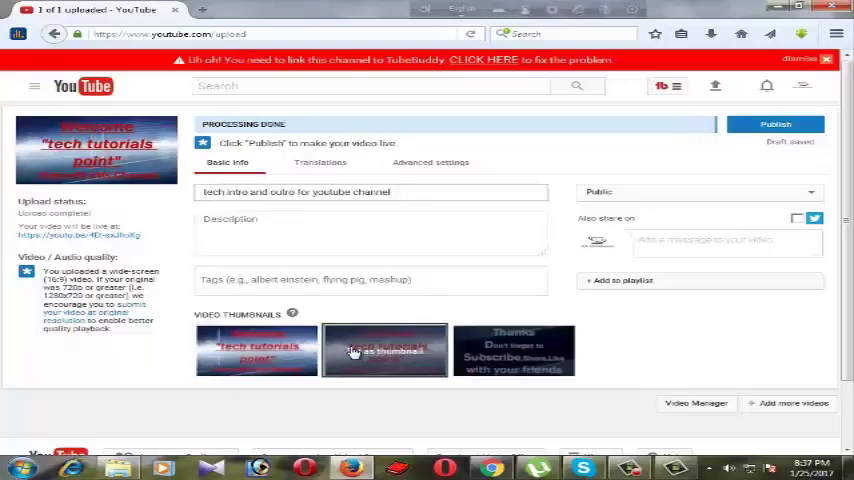
Pick the middle thumbnail and publish the video to the channel.
click(385, 351)
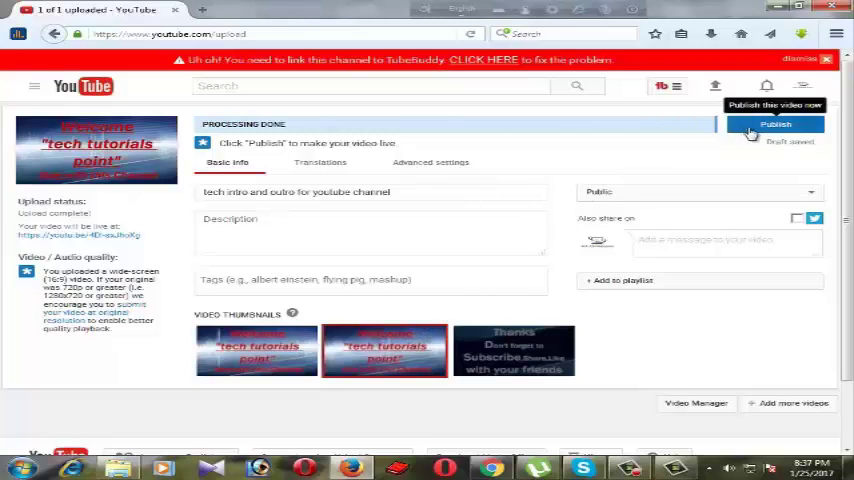
click(775, 123)
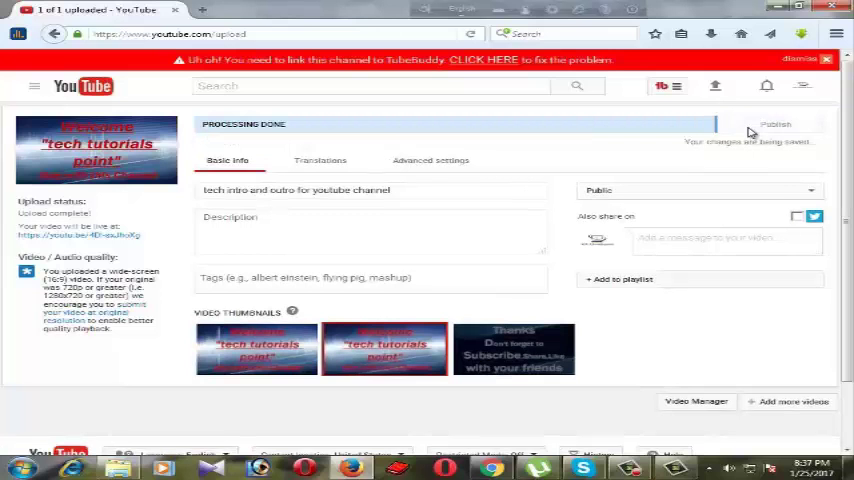
click(775, 123)
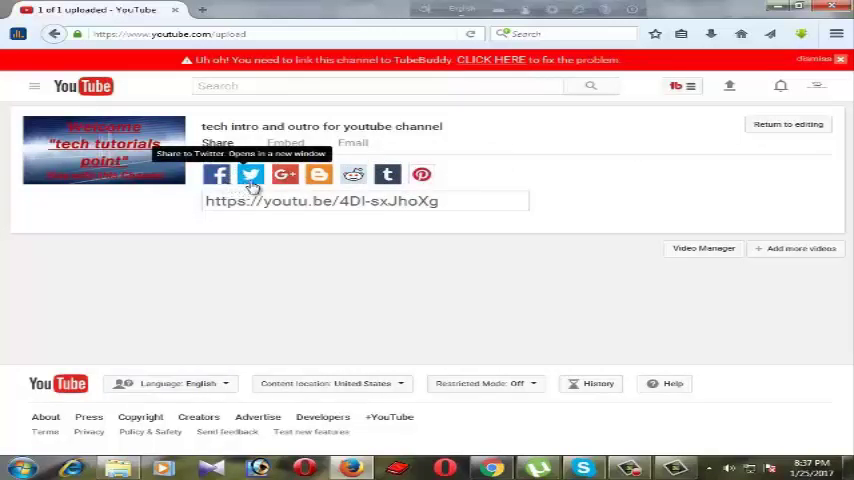
mouse_move(284, 174)
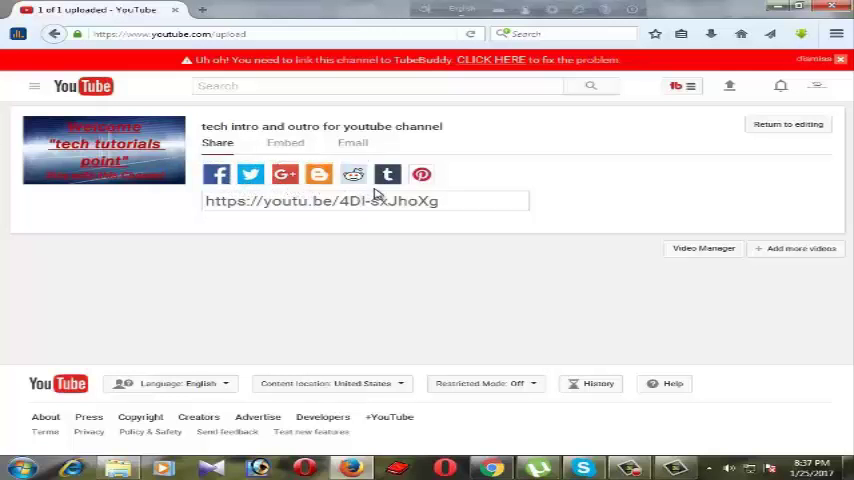
mouse_move(421, 174)
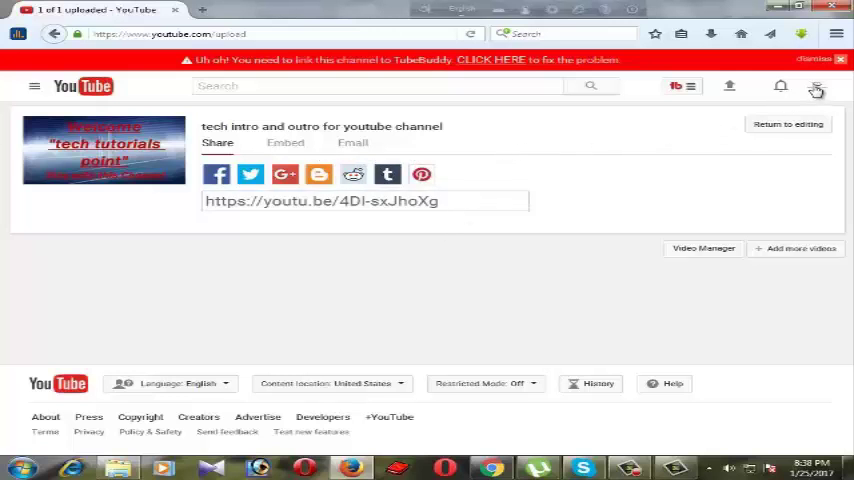
Open Creator Studio from the account menu and enter its video management section.
click(816, 86)
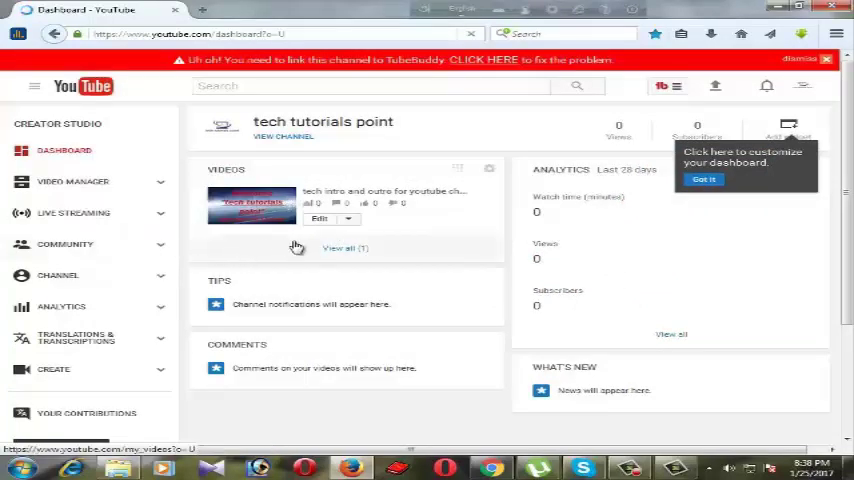
mouse_move(300, 249)
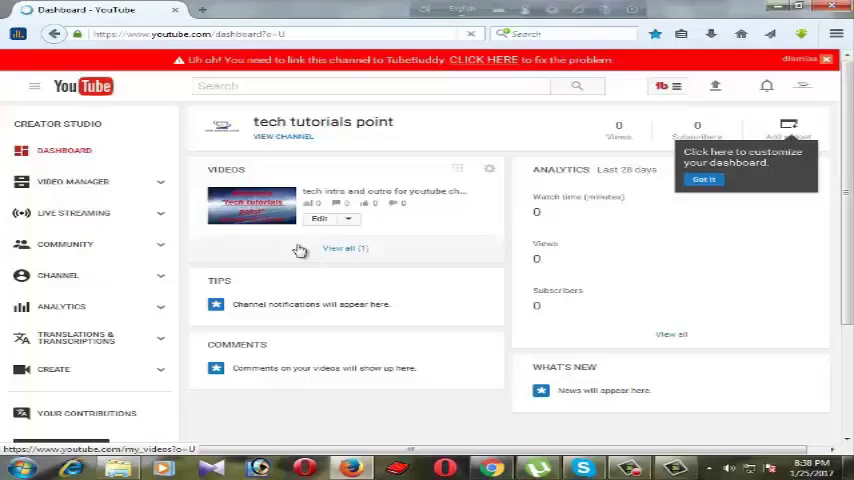
mouse_move(308, 277)
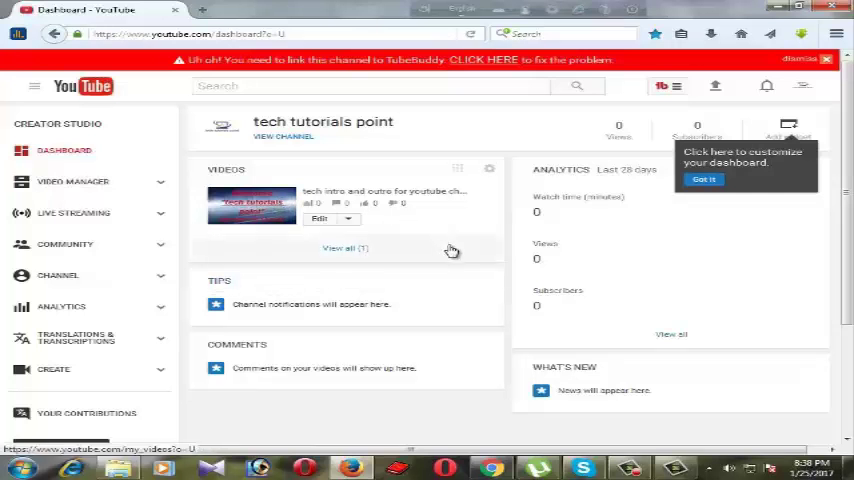
mouse_move(419, 265)
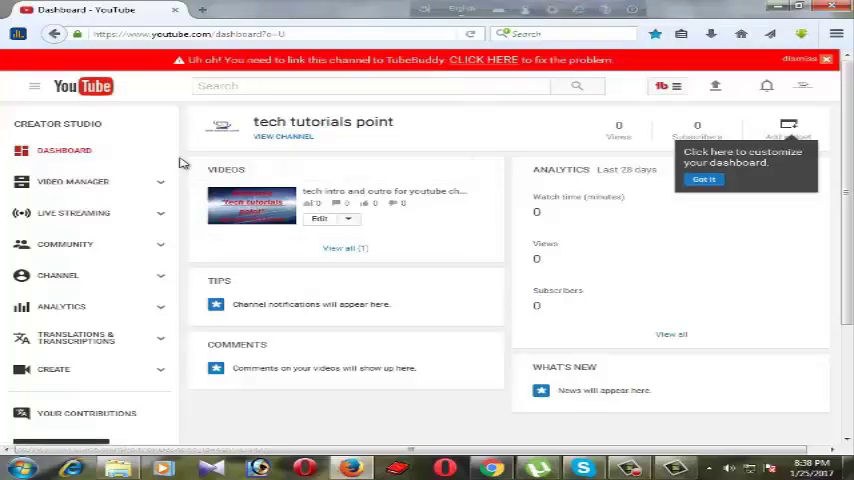
click(73, 181)
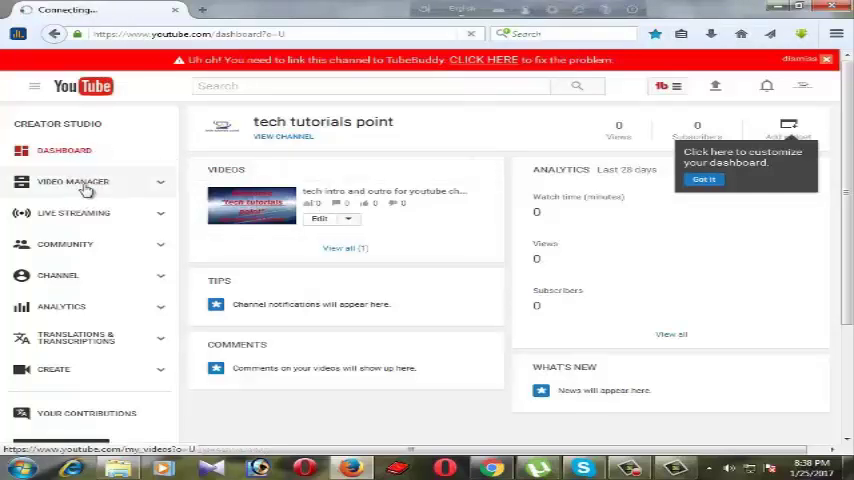
Open the Video Manager Videos list showing the single uploaded video.
click(73, 181)
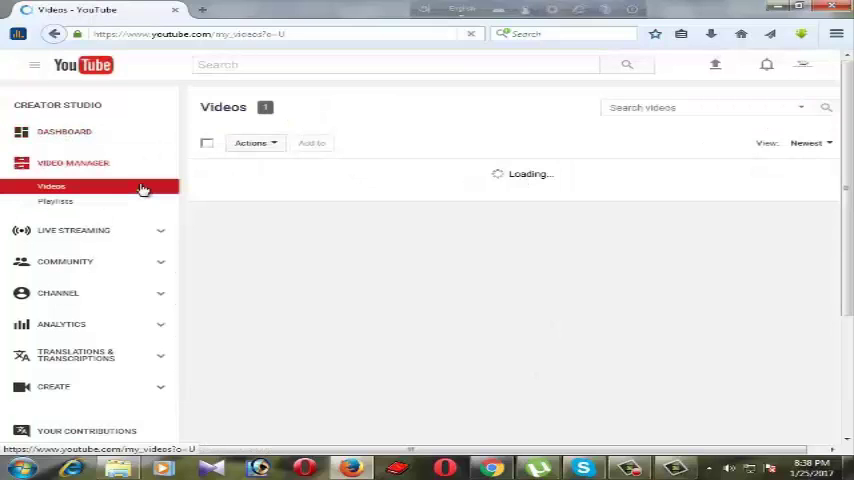
mouse_move(98, 205)
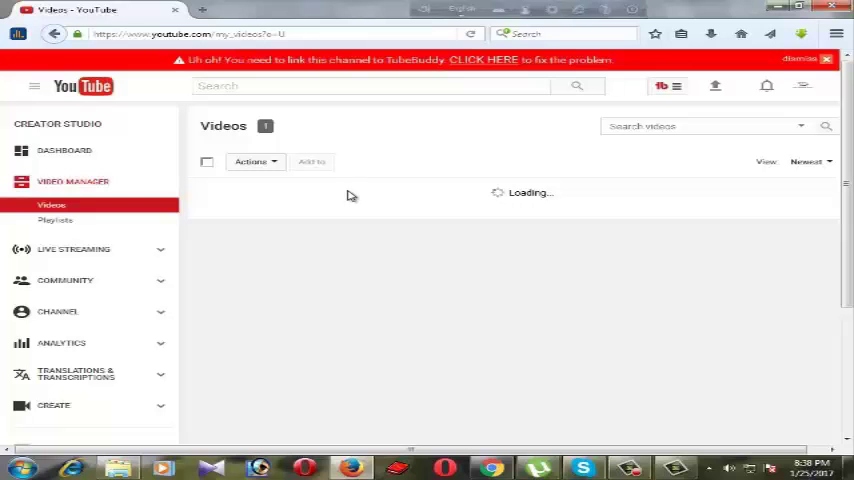
mouse_move(338, 223)
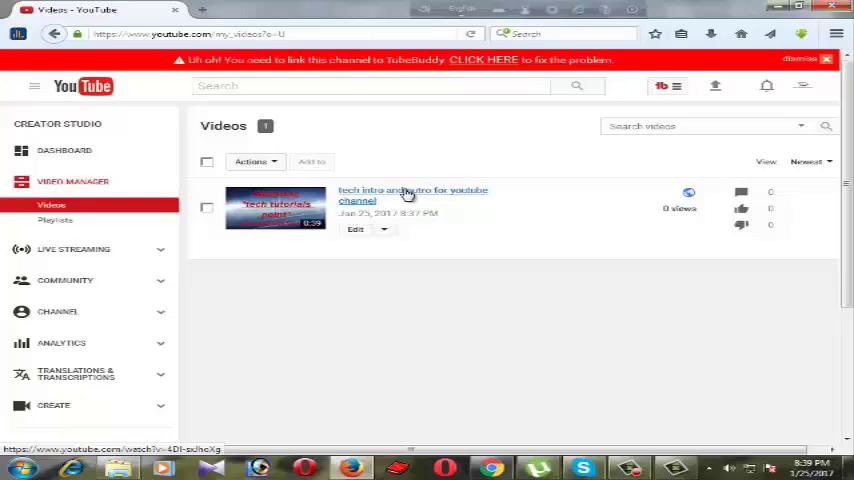
Open the tech intro and outro watch page, like the video, and show its share link.
click(412, 195)
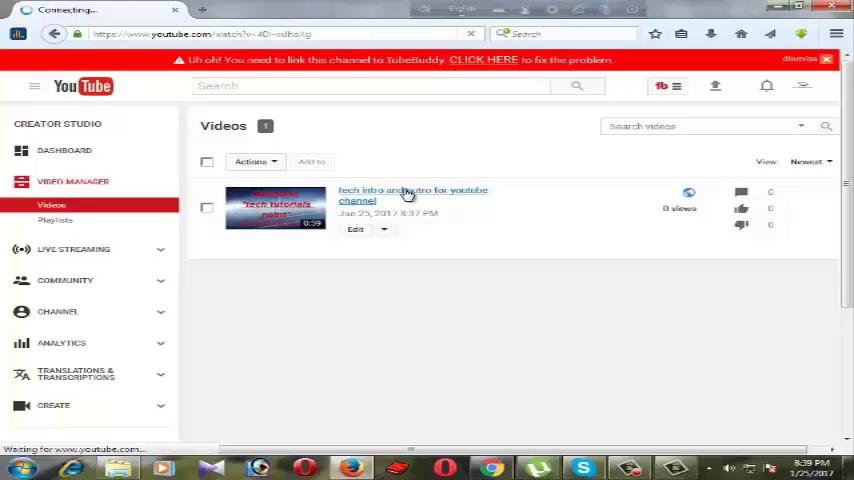
click(412, 194)
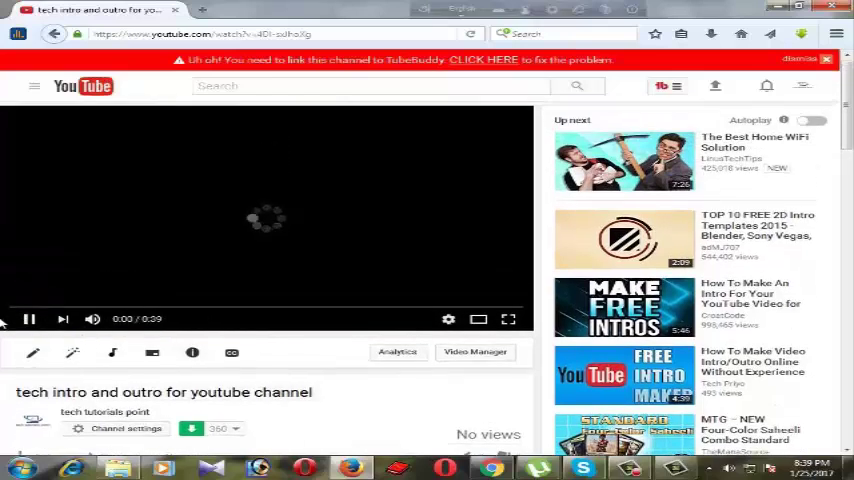
scroll(down, 3)
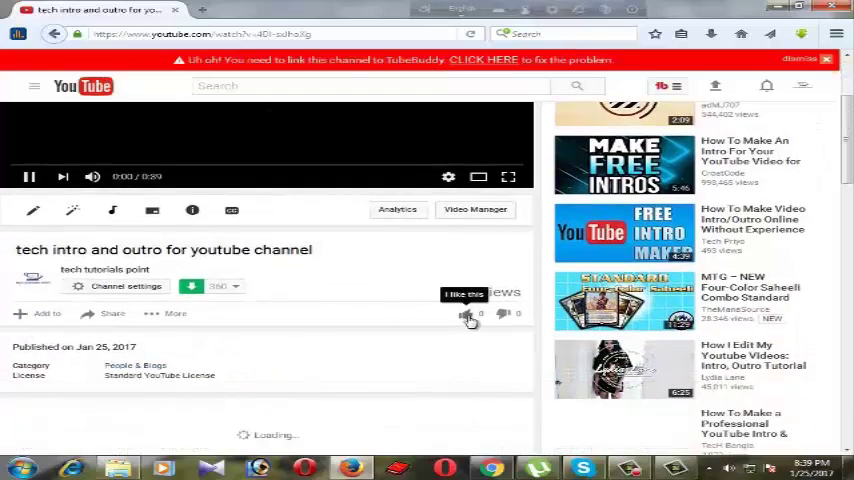
click(465, 314)
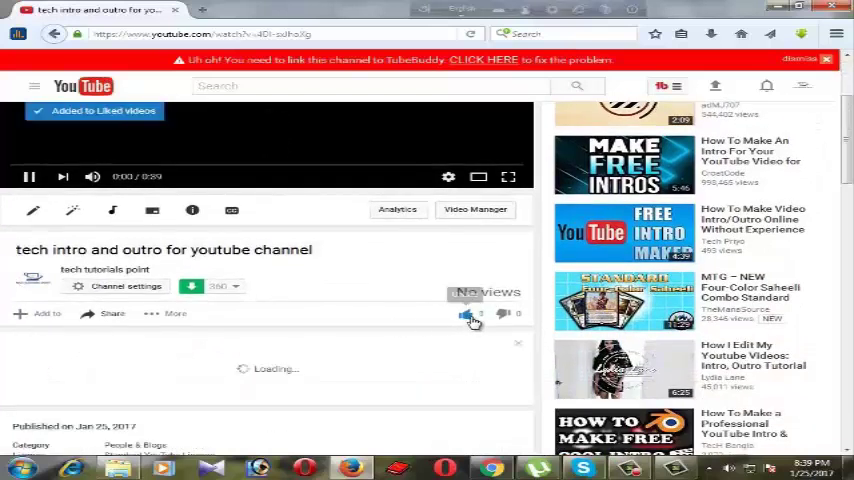
click(112, 313)
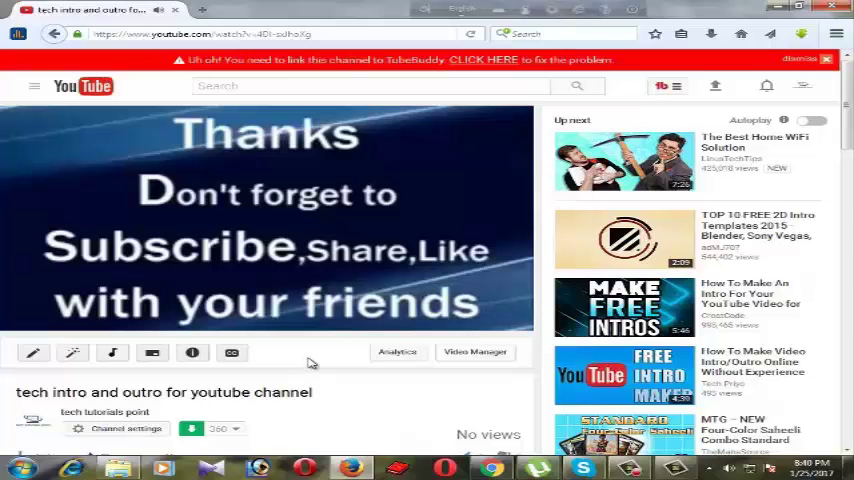
mouse_move(325, 353)
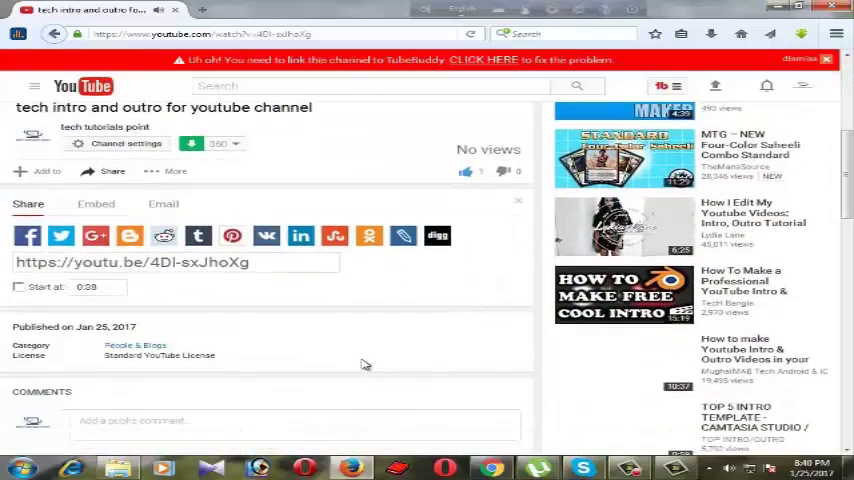
Let the uploaded video play to the end, where suggested videos appear.
scroll(down, 3)
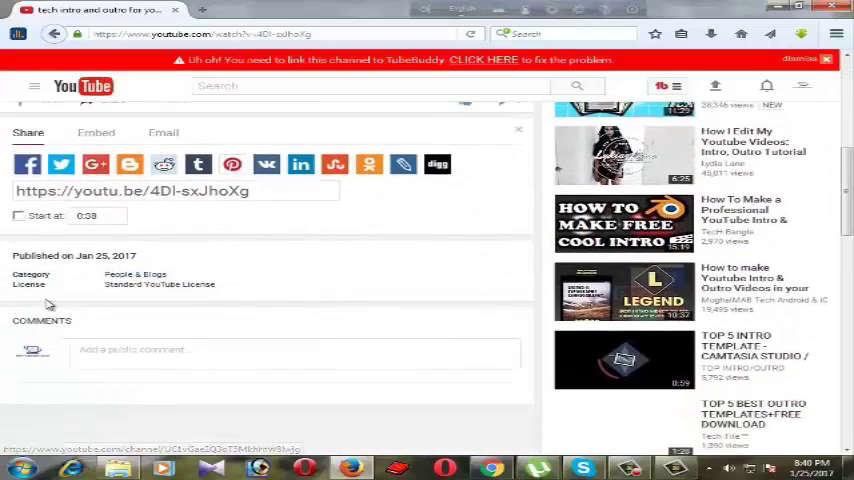
click(134, 274)
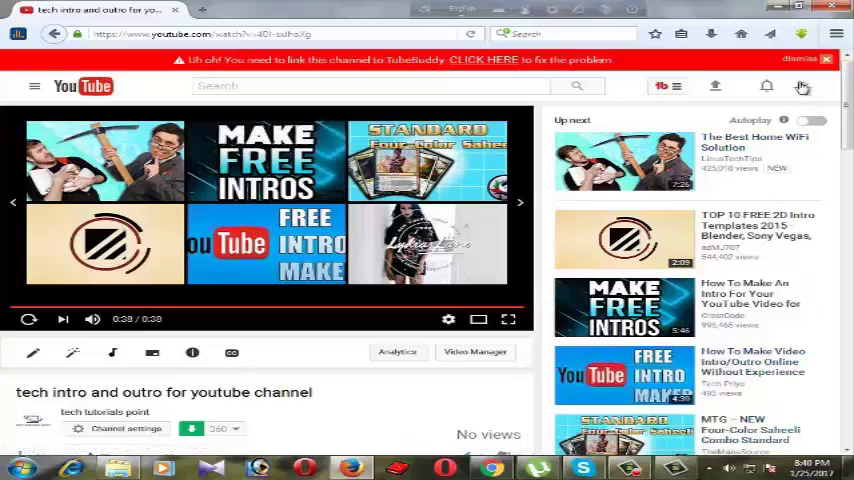
Open Creator Studio from the account avatar menu.
click(802, 87)
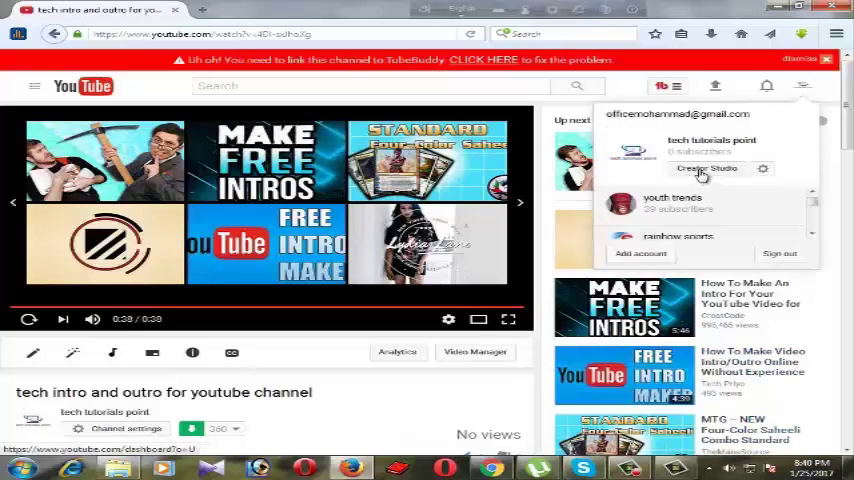
click(706, 168)
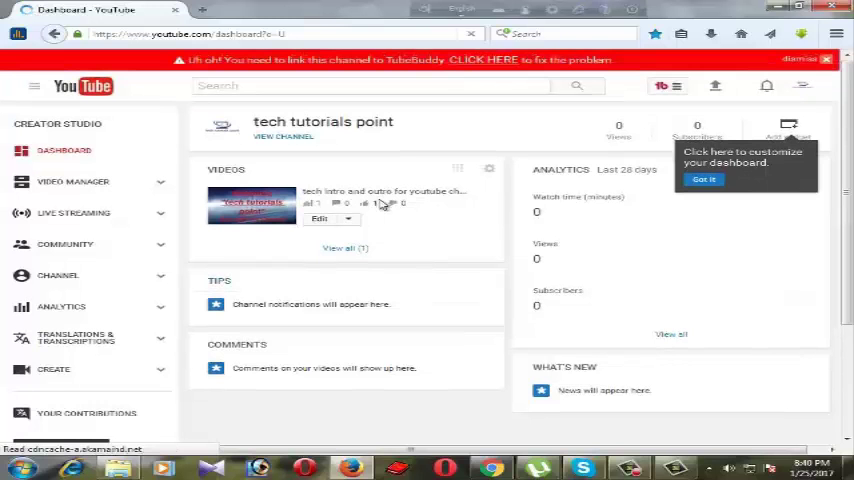
mouse_move(408, 233)
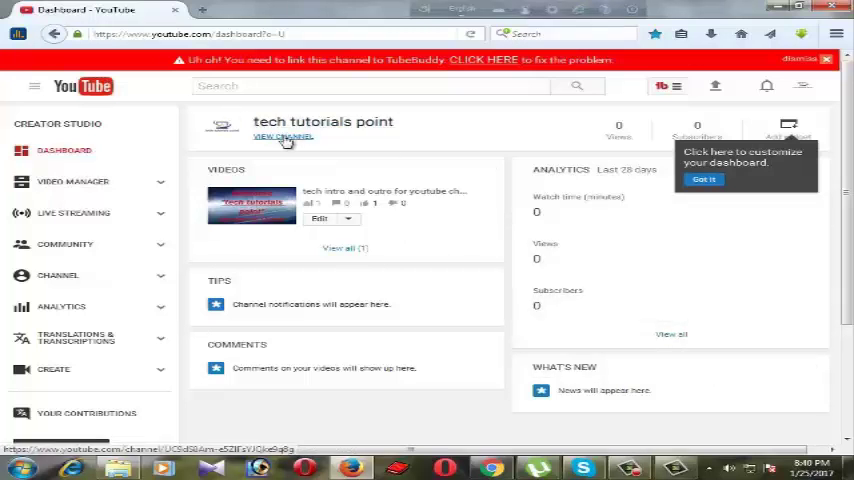
Check the public channel page for the upload and no created playlists, then return to Video Manager.
click(283, 136)
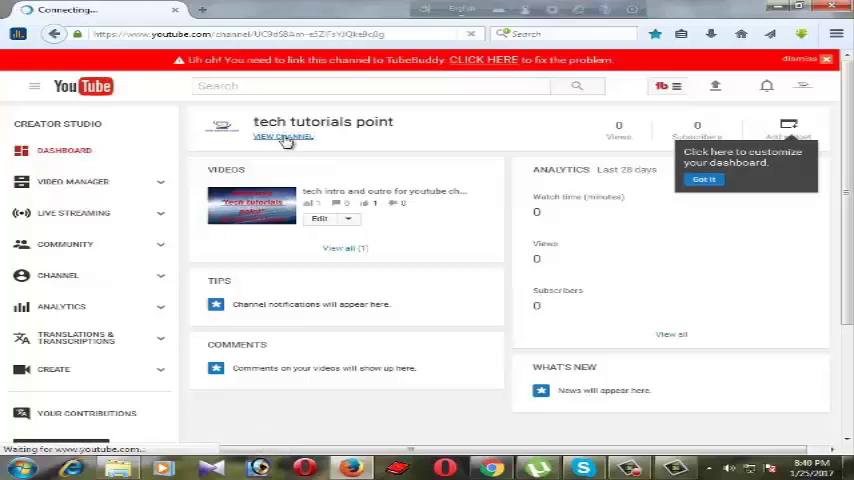
click(283, 137)
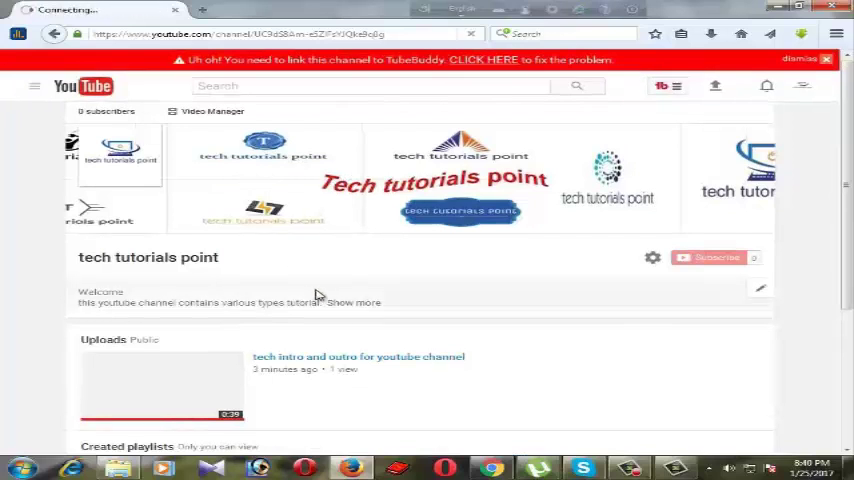
scroll(down, 3)
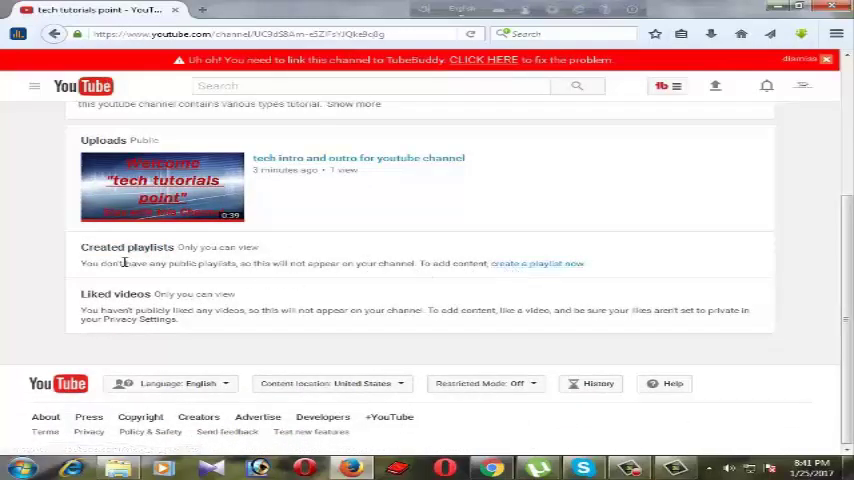
mouse_move(182, 284)
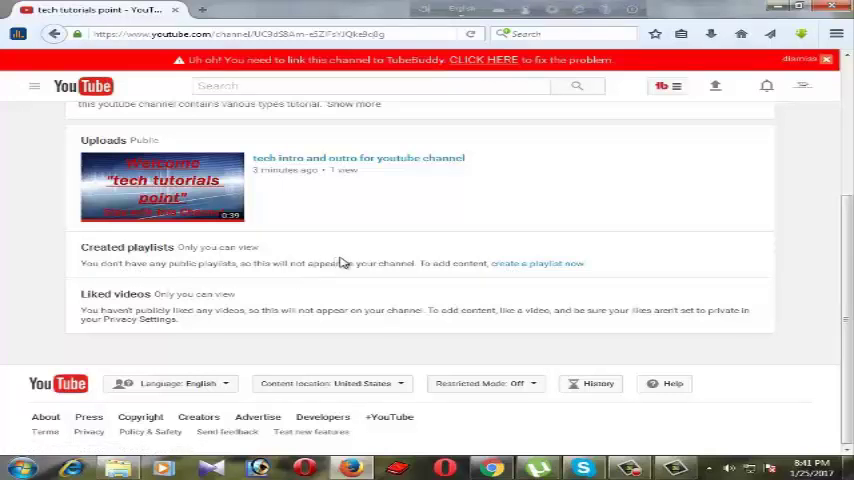
scroll(up, 3)
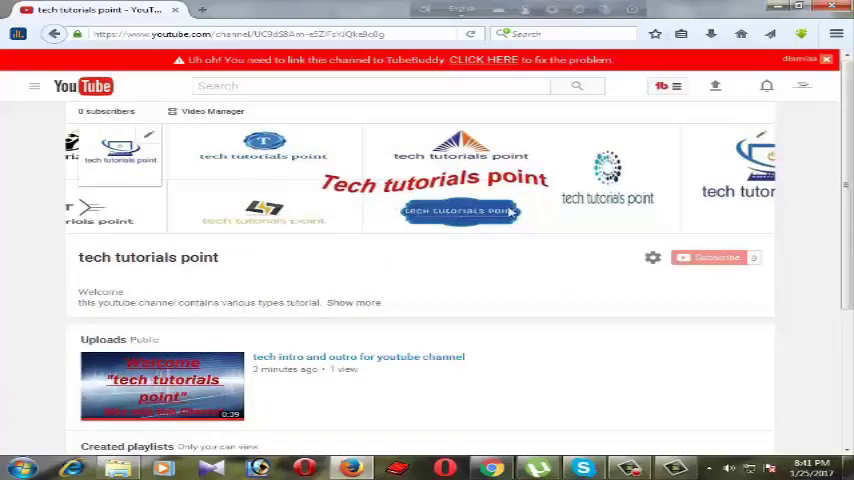
click(212, 111)
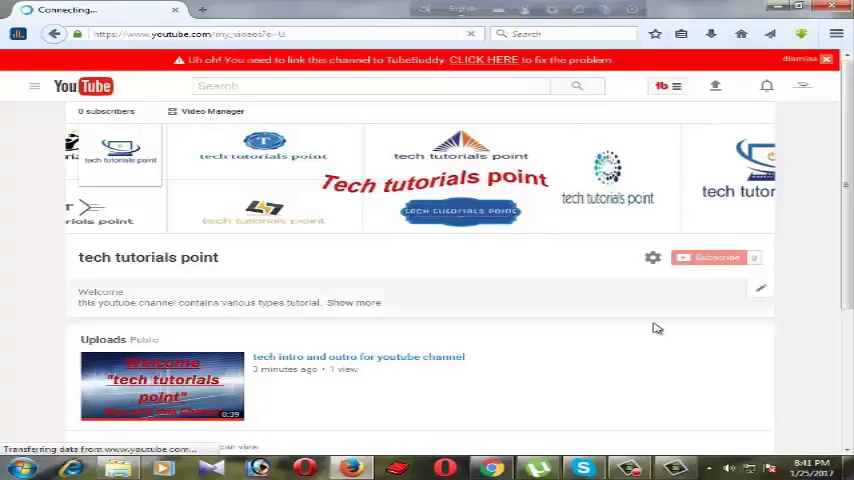
Go to the Video Manager Playlists page, which shows no playlists for the channel.
click(213, 111)
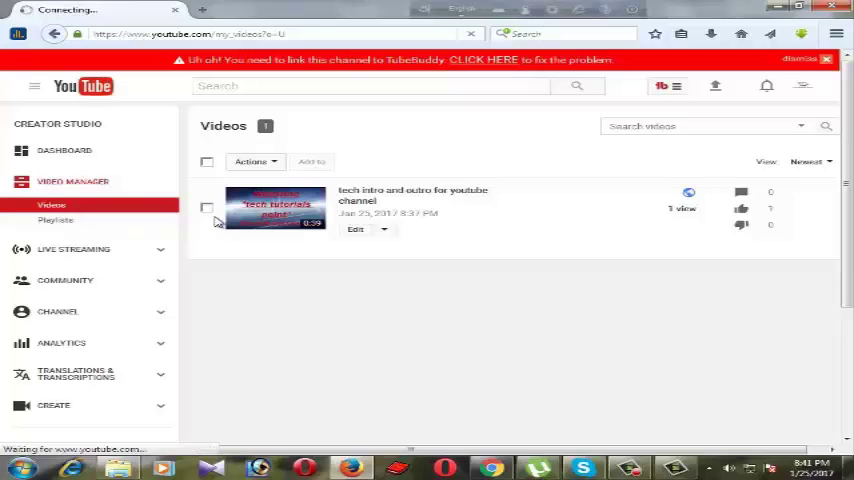
mouse_move(320, 264)
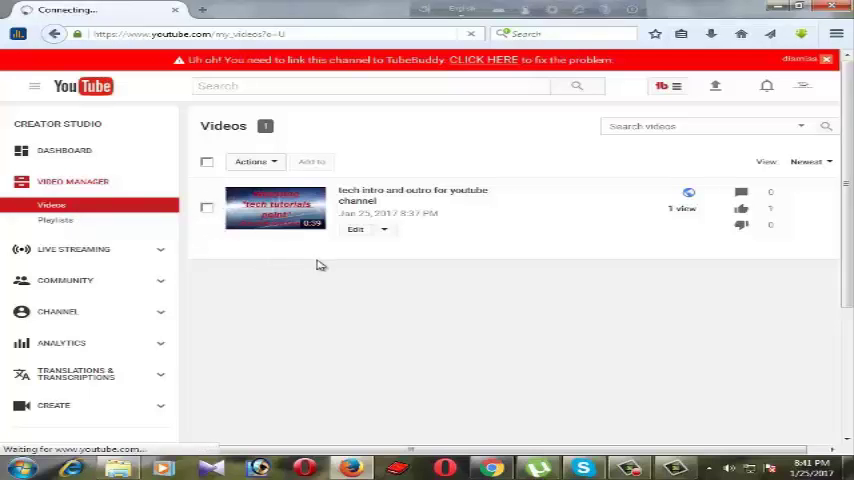
click(55, 219)
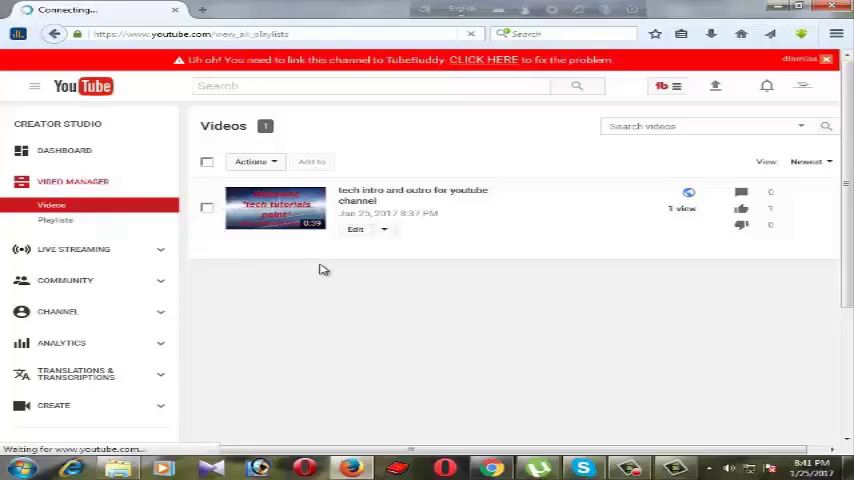
click(55, 220)
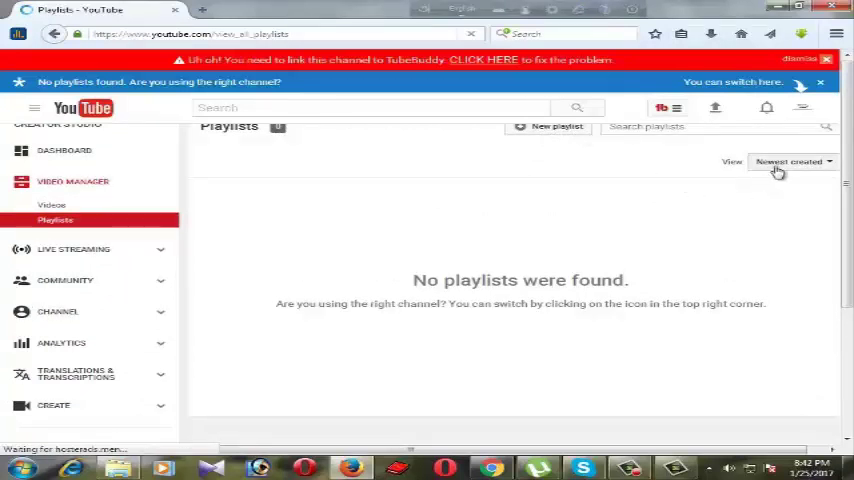
mouse_move(587, 155)
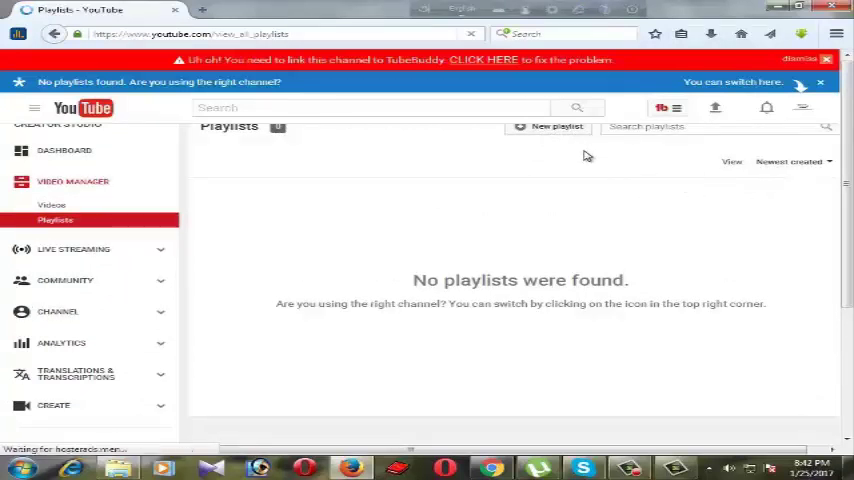
Create a public playlist titled 'youtube 2017'.
click(557, 126)
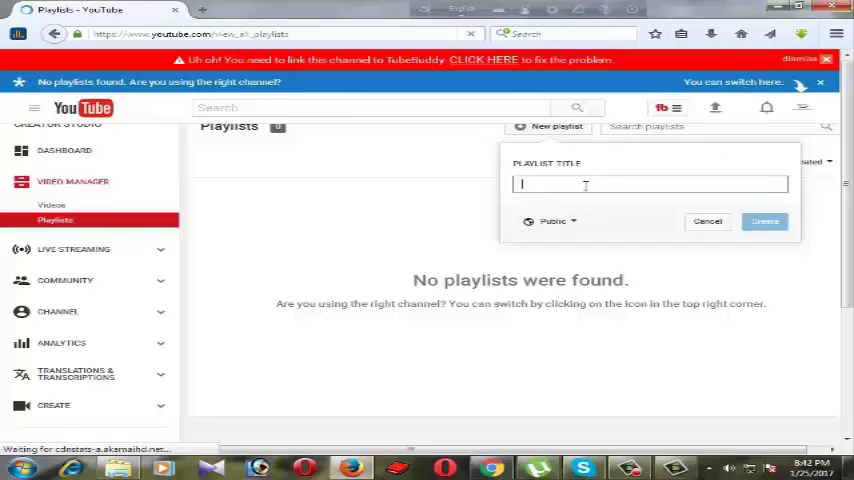
text(youtu)
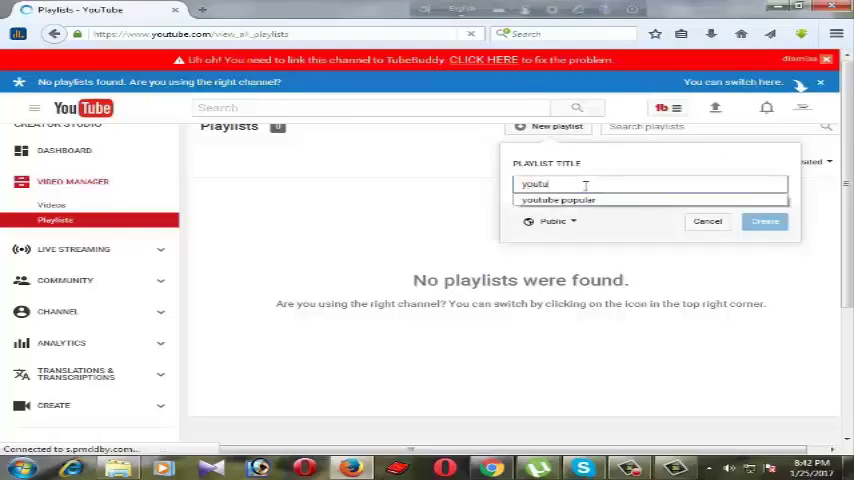
text(be)
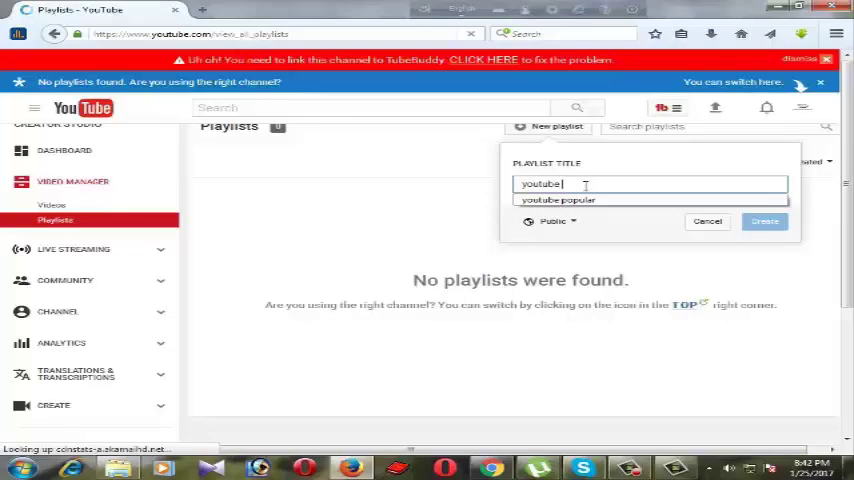
text(2017)
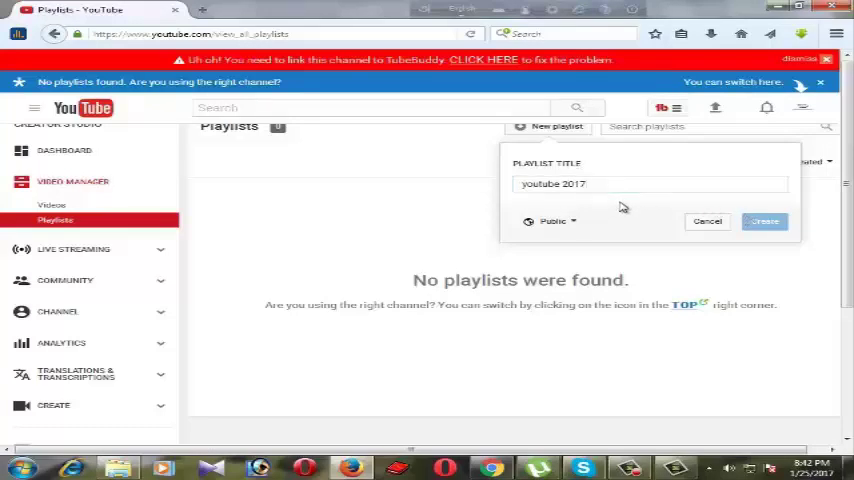
click(650, 184)
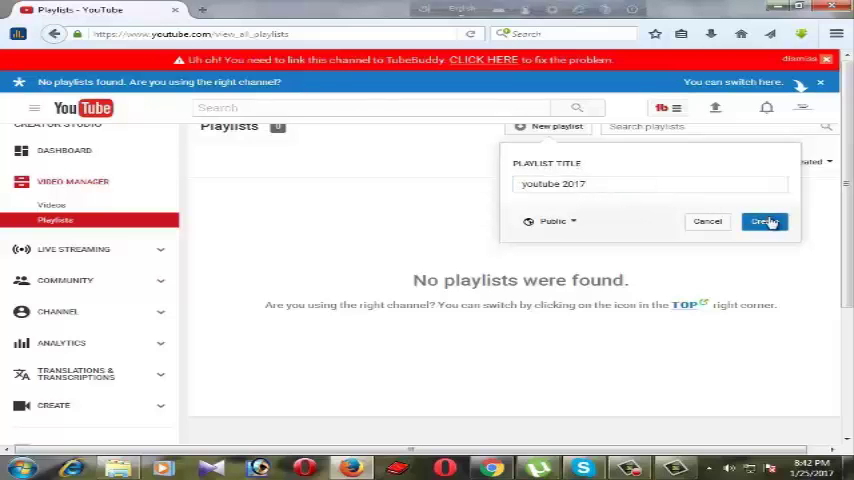
click(764, 221)
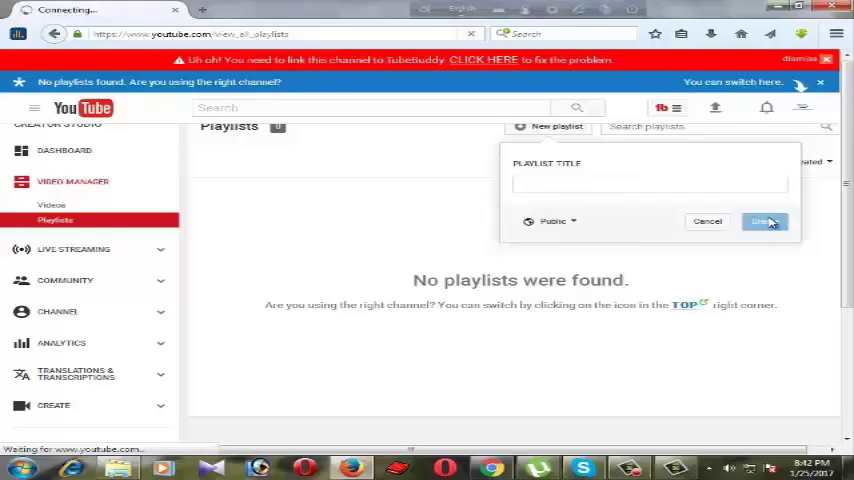
click(764, 221)
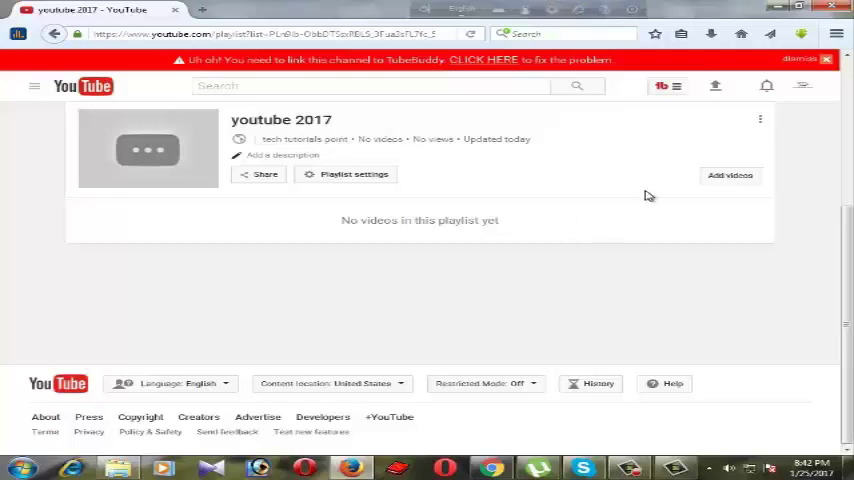
mouse_move(730, 175)
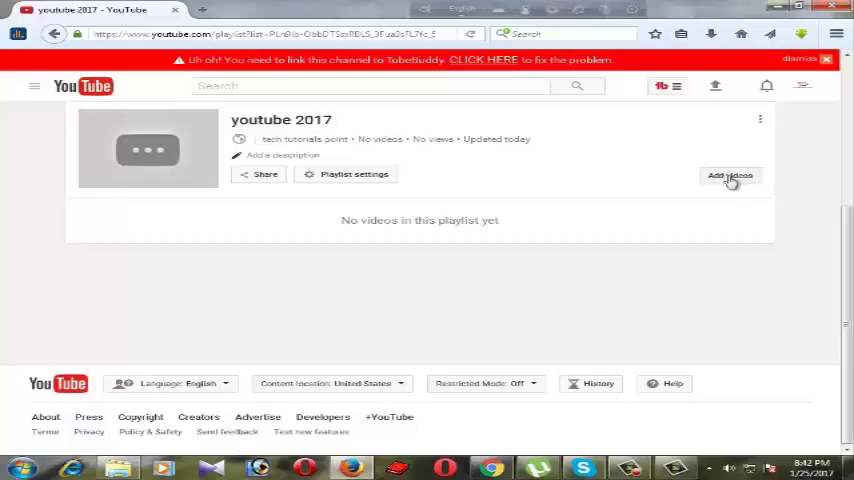
Add the 'tech intro and outro for youtube channel' video from your uploads to the playlist.
click(730, 175)
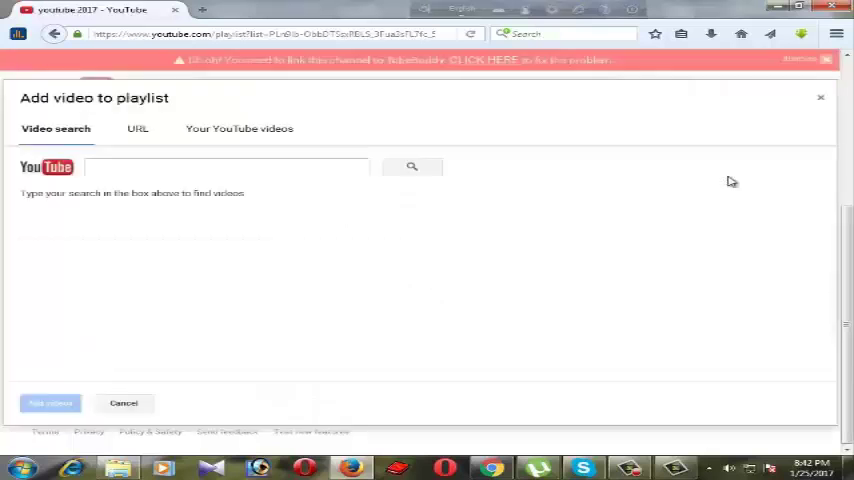
click(225, 166)
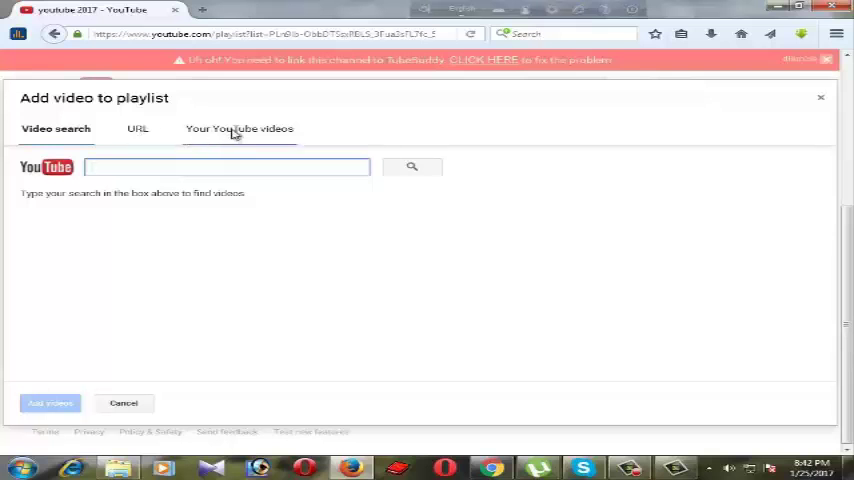
click(239, 128)
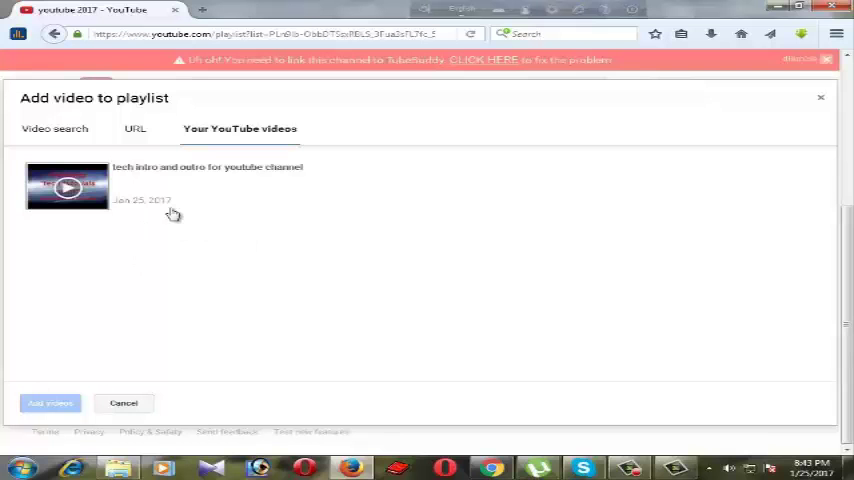
click(67, 188)
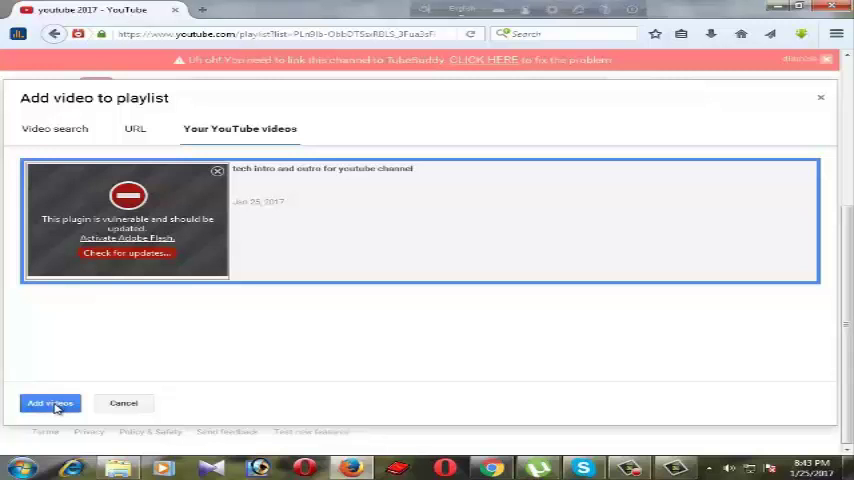
click(49, 403)
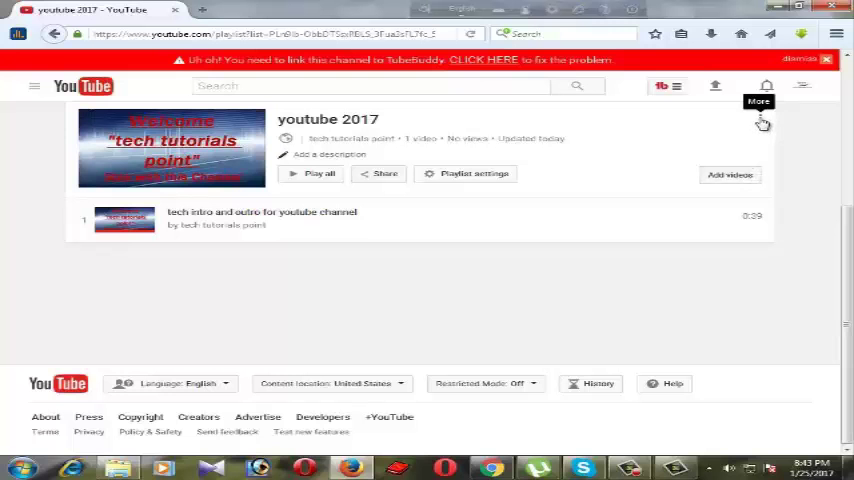
Delete the 'youtube 2017' playlist and confirm, leaving only Liked videos.
click(760, 119)
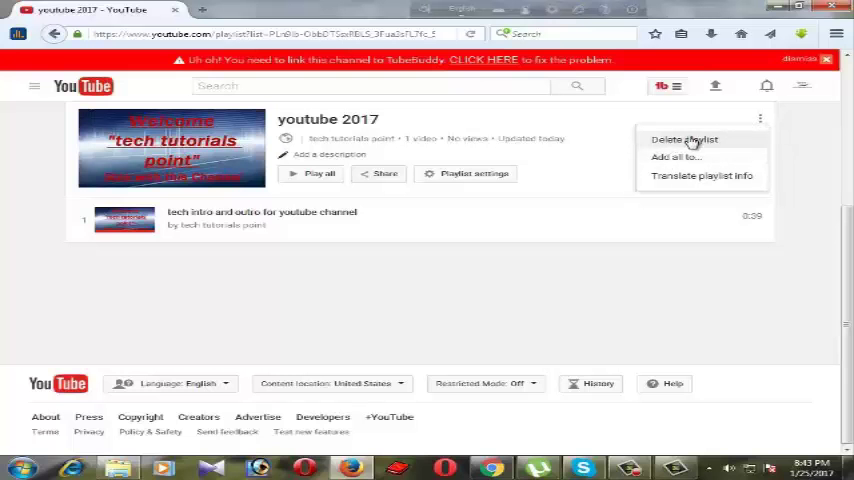
click(684, 140)
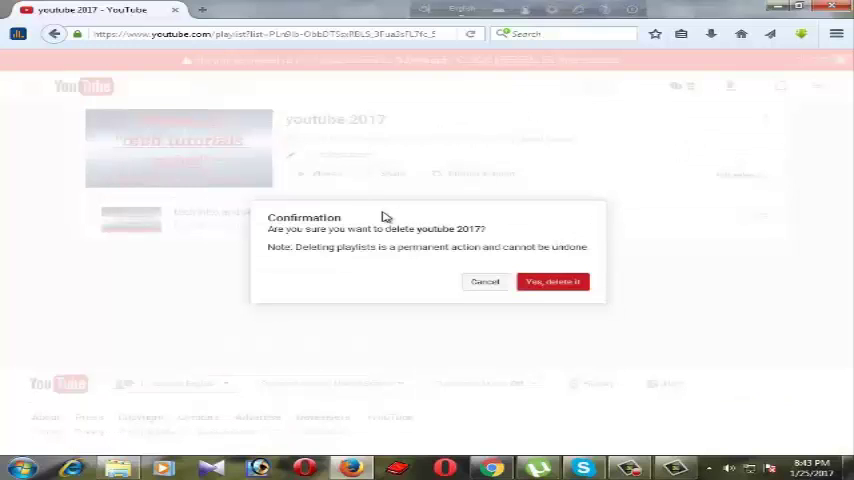
mouse_move(461, 283)
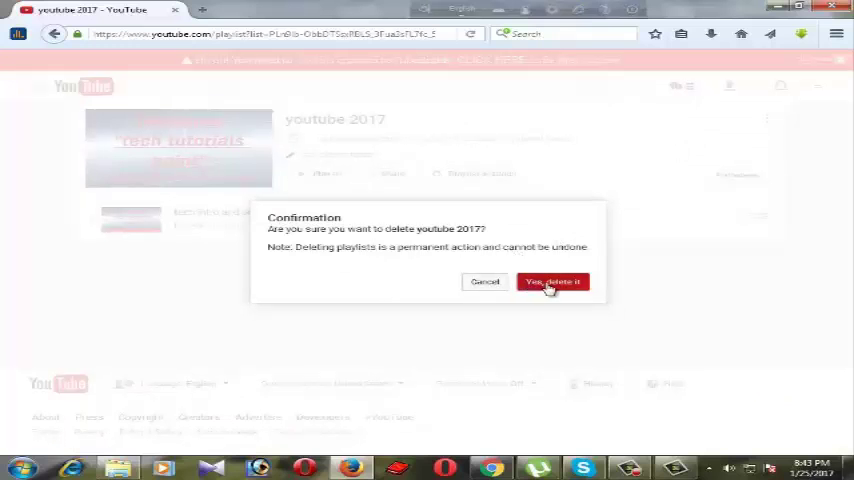
click(551, 281)
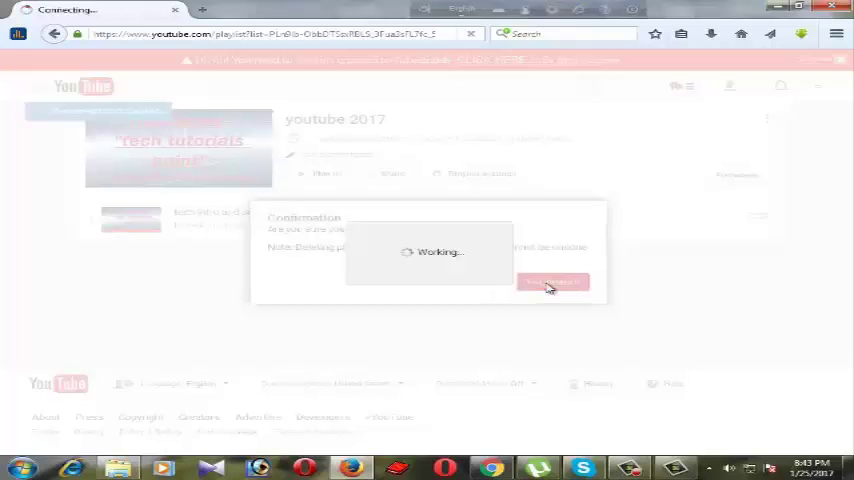
click(551, 282)
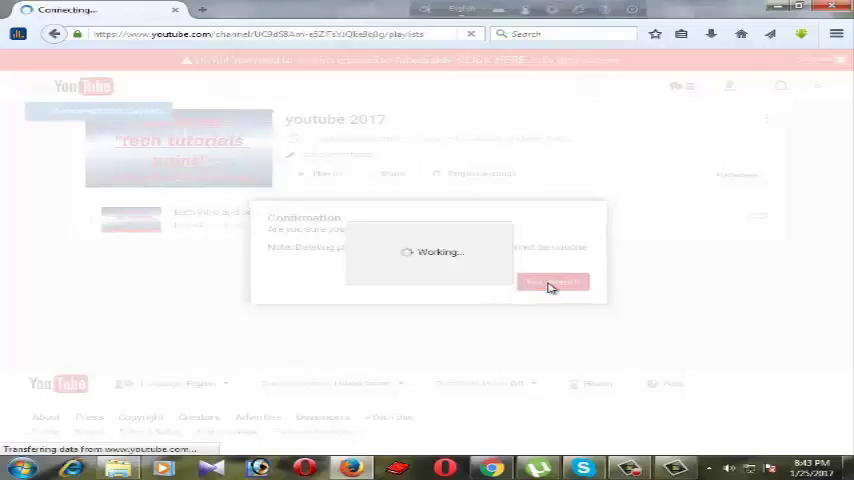
click(552, 282)
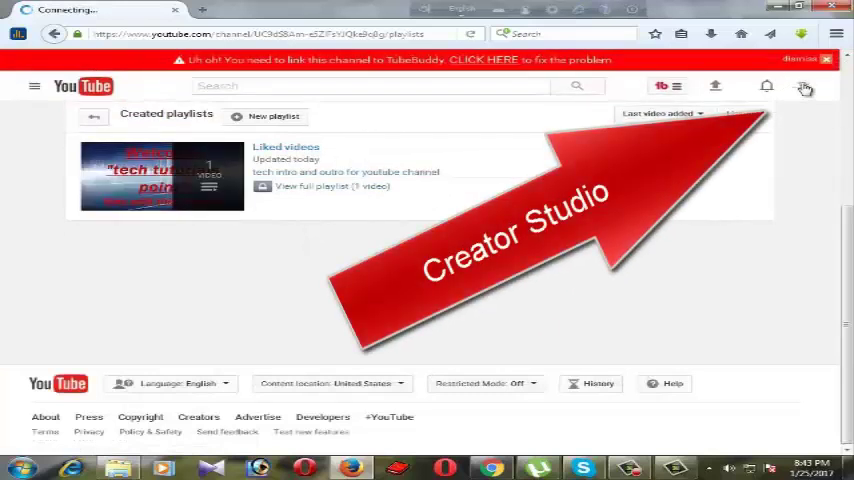
Open the account avatar menu to reach Creator Studio.
click(805, 86)
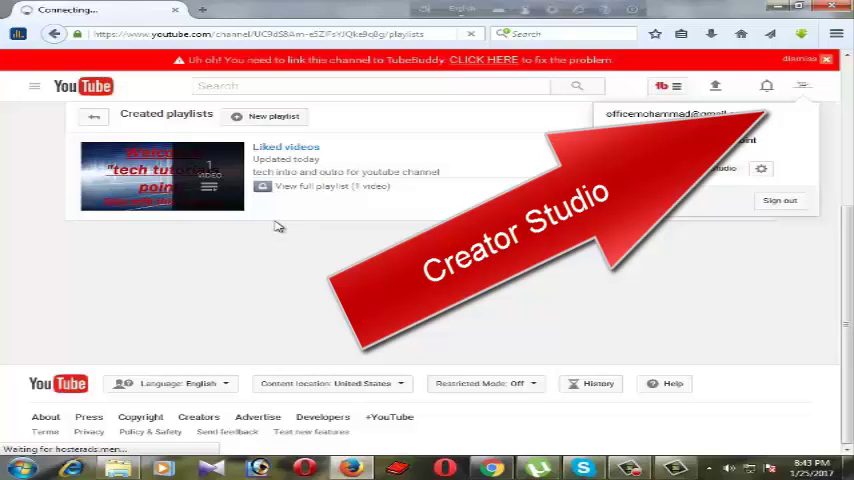
mouse_move(316, 253)
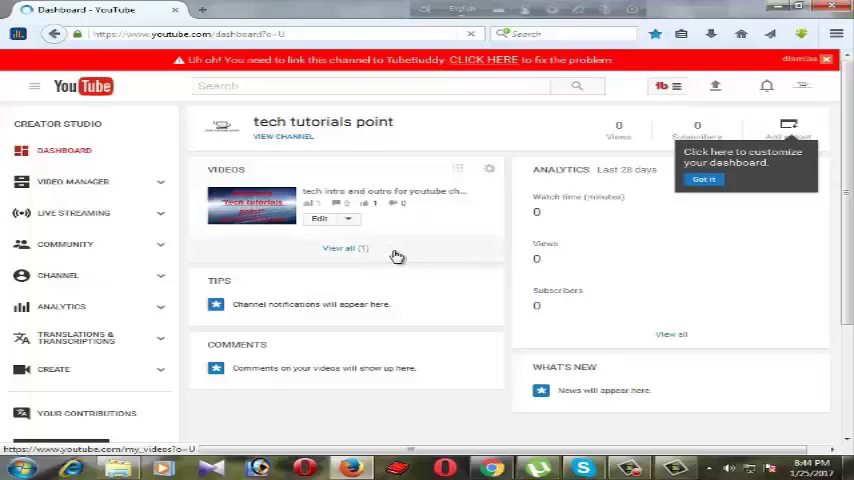
mouse_move(397, 256)
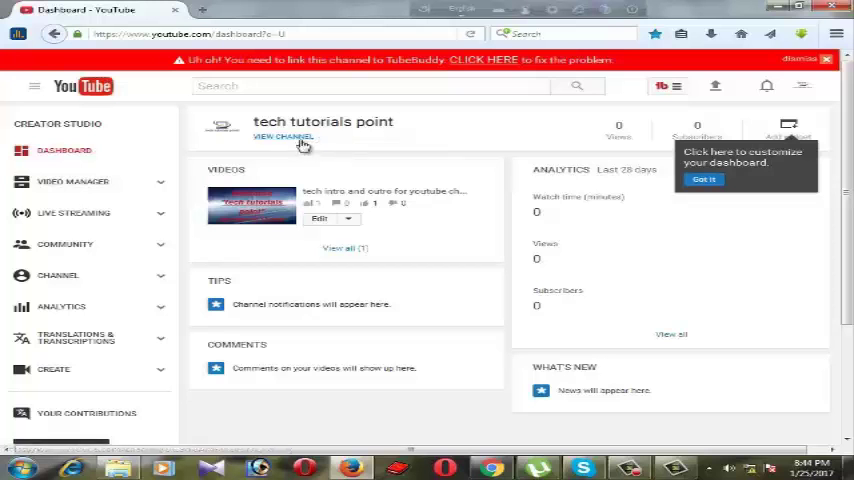
Click VIEW CHANNEL to open the tech tutorials point public channel page.
click(284, 136)
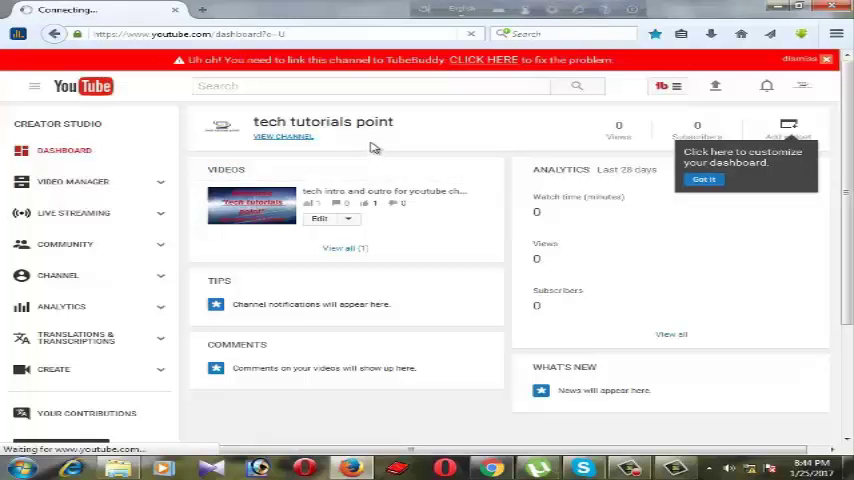
mouse_move(354, 170)
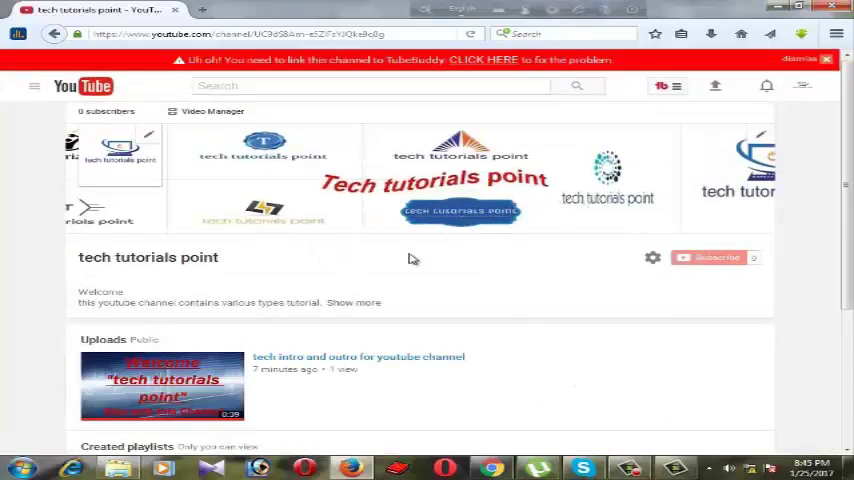
mouse_move(690, 223)
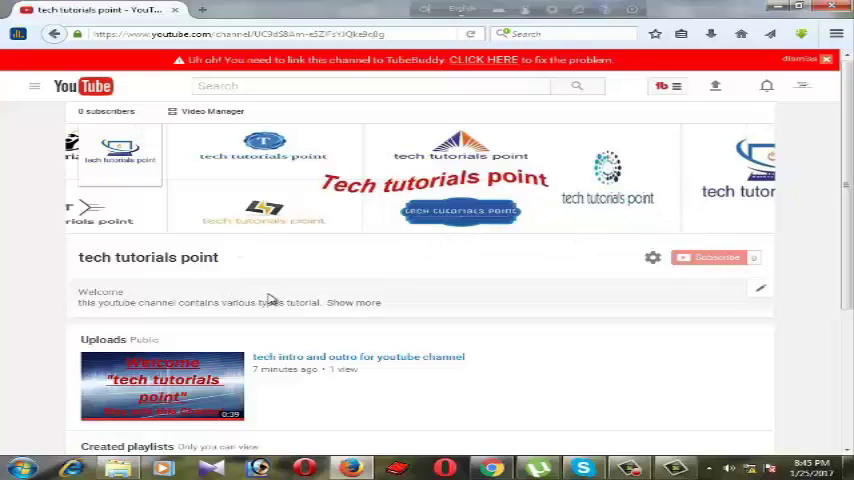
scroll(down, 3)
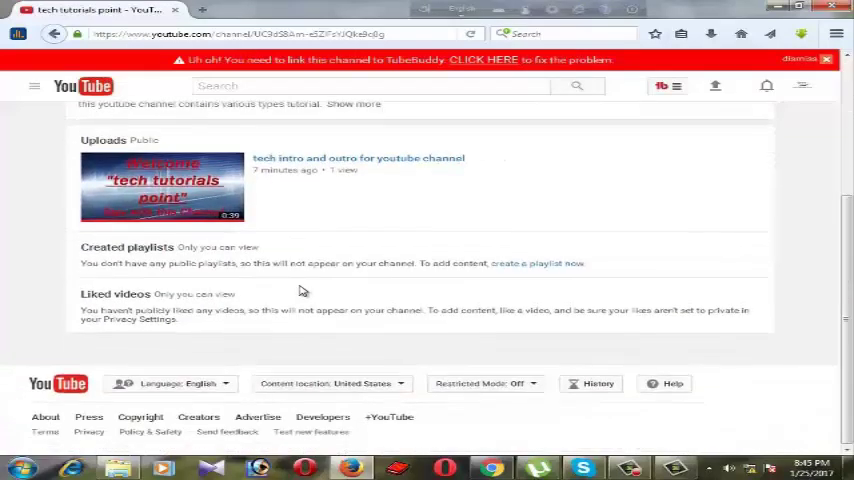